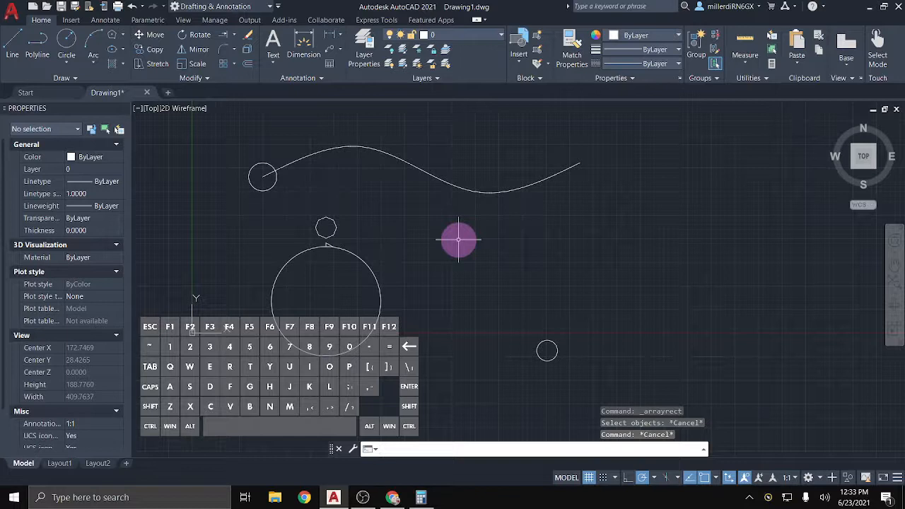
pyautogui.moveTo(606, 356)
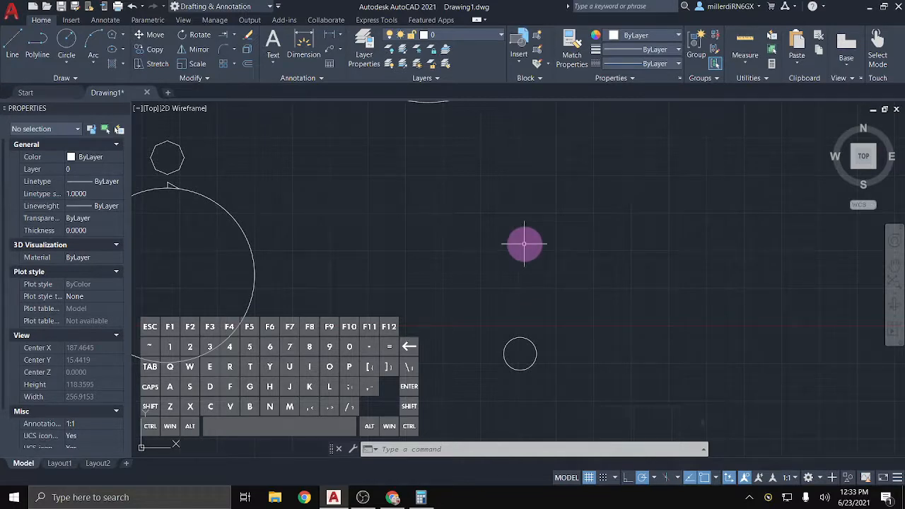
pyautogui.moveTo(376, 149)
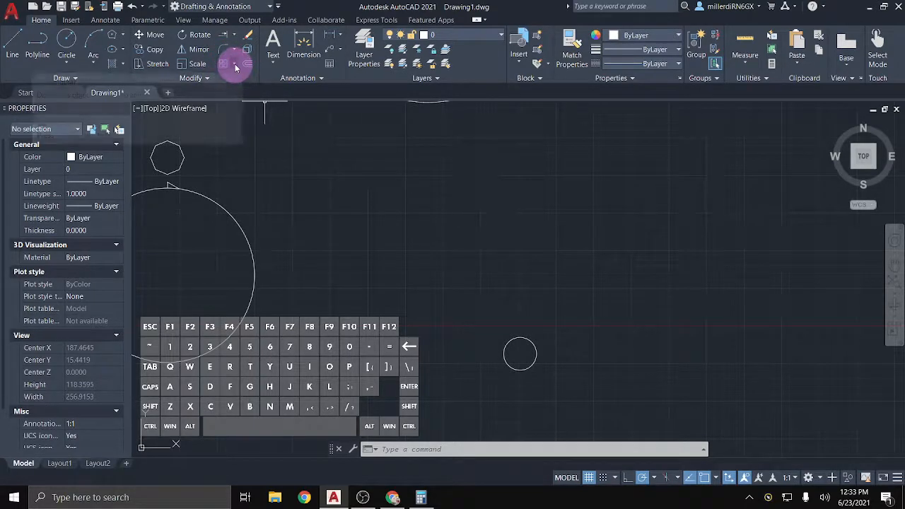
# Start a Rectangular Array from the Modify panel's Array dropdown
pyautogui.click(235, 65)
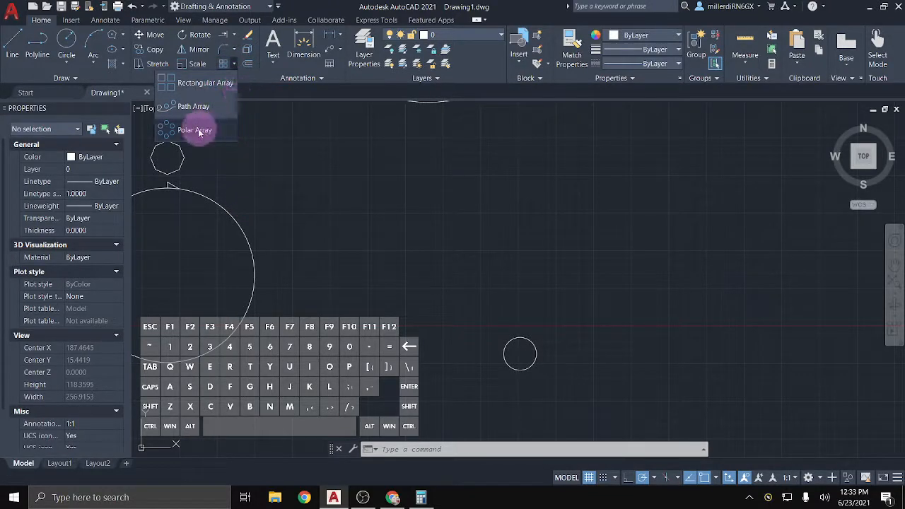
pyautogui.moveTo(221, 99)
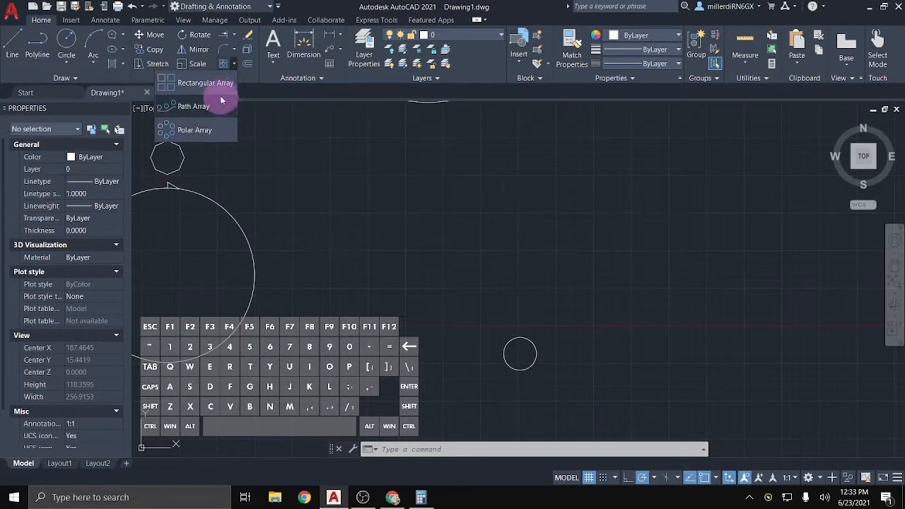
pyautogui.moveTo(206, 82)
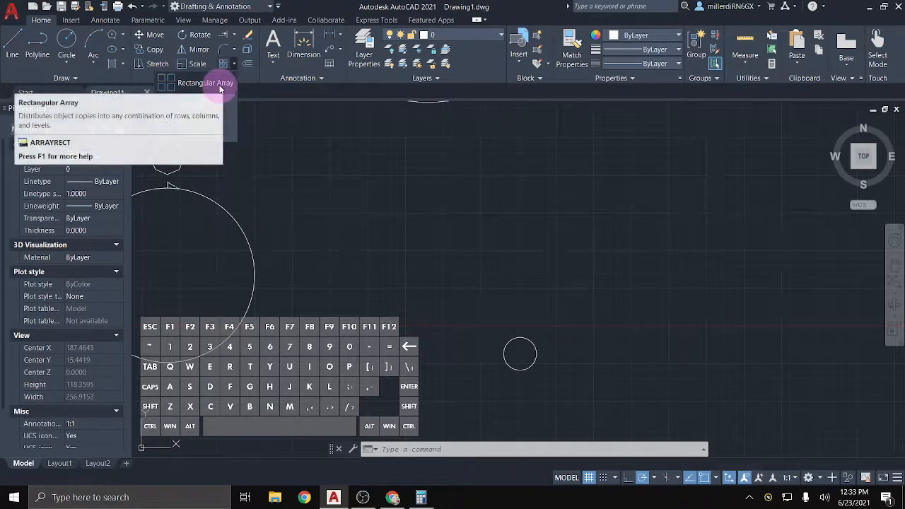
pyautogui.click(166, 88)
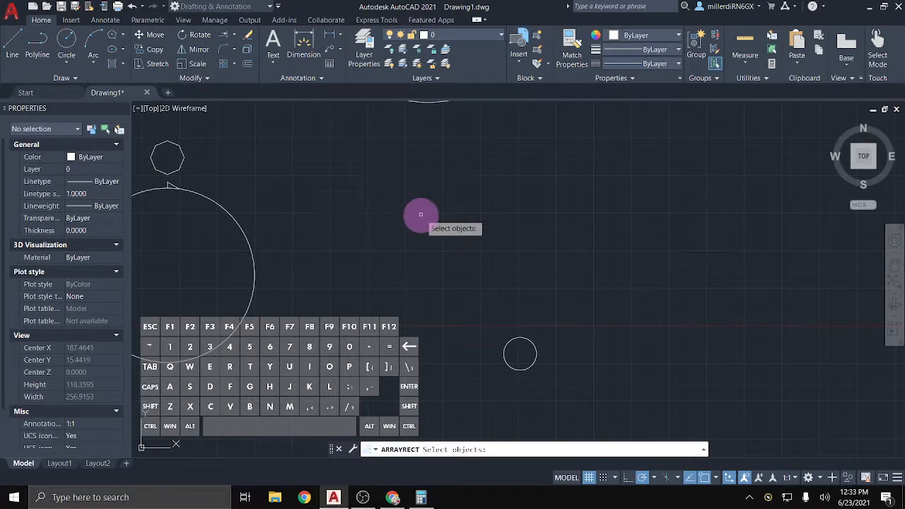
pyautogui.moveTo(424, 215)
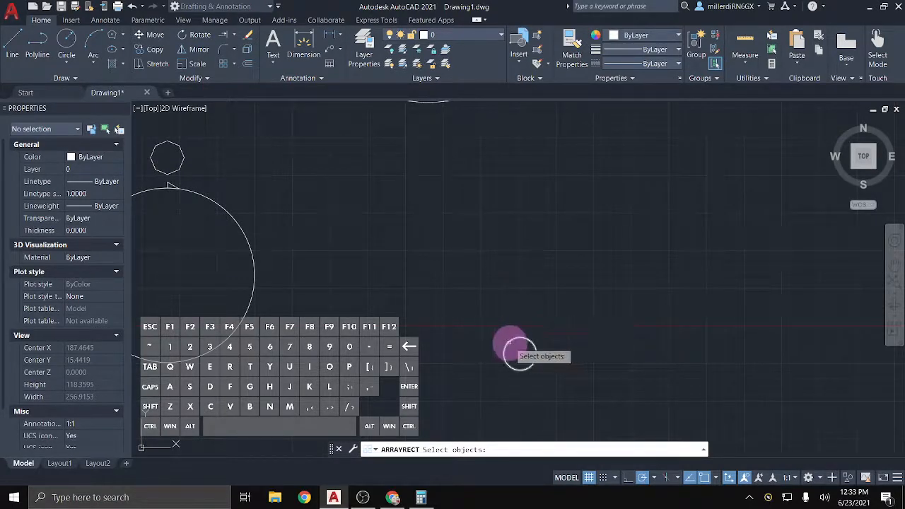
# Select the small circle so the default 4-column by 3-row grid preview appears
pyautogui.click(520, 357)
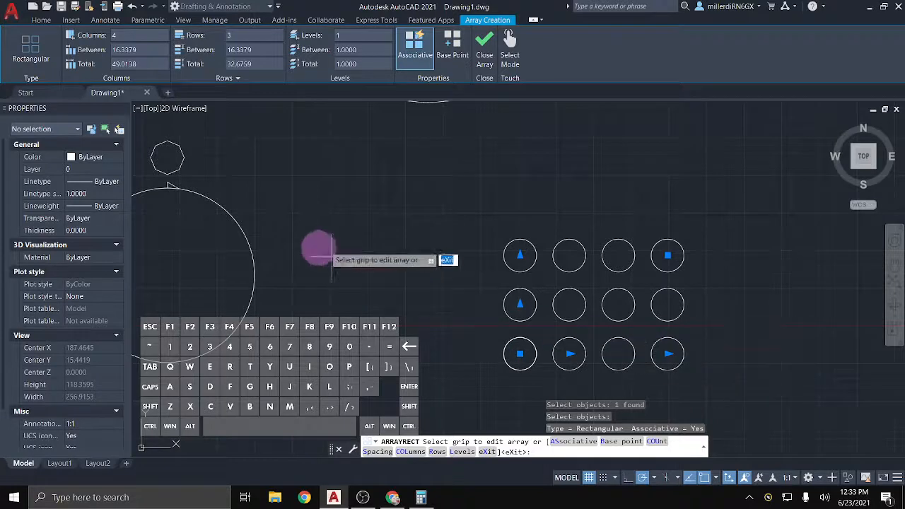
pyautogui.moveTo(492, 243)
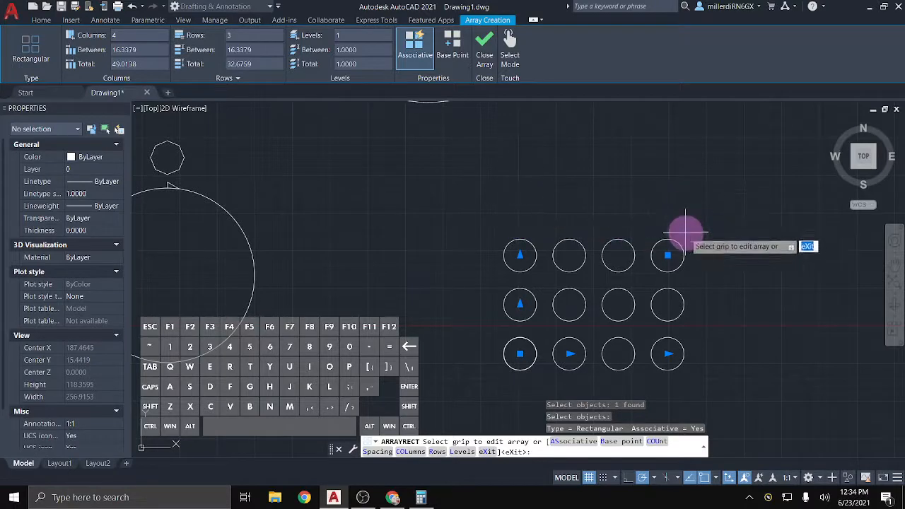
pyautogui.moveTo(424, 354)
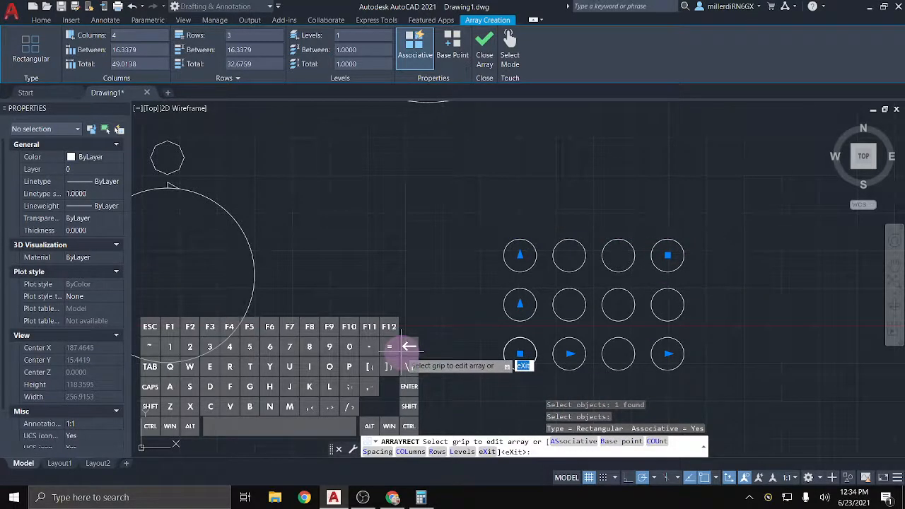
pyautogui.click(543, 354)
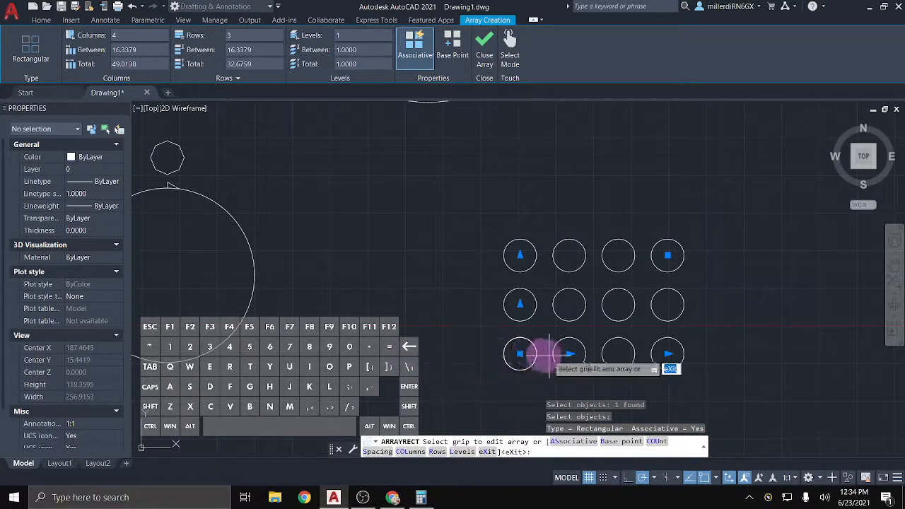
pyautogui.moveTo(229, 295)
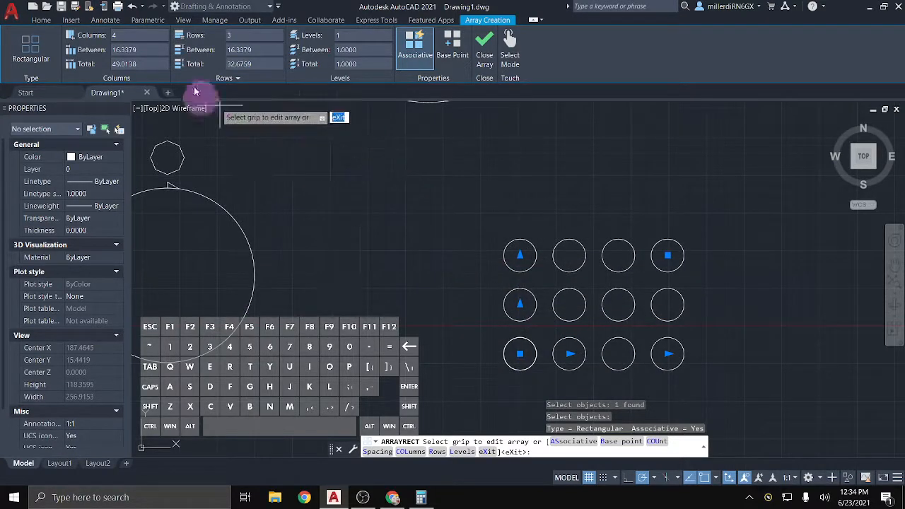
pyautogui.moveTo(113, 36)
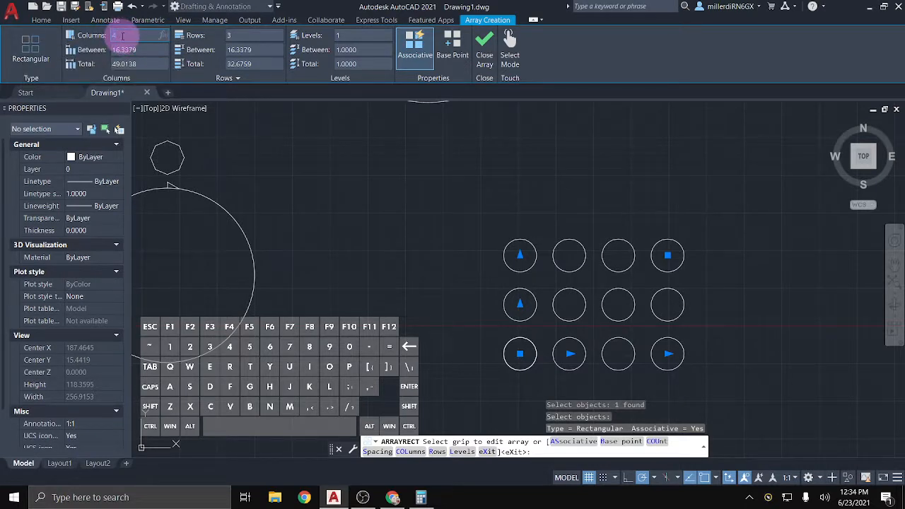
pyautogui.moveTo(119, 35)
pyautogui.write('6')
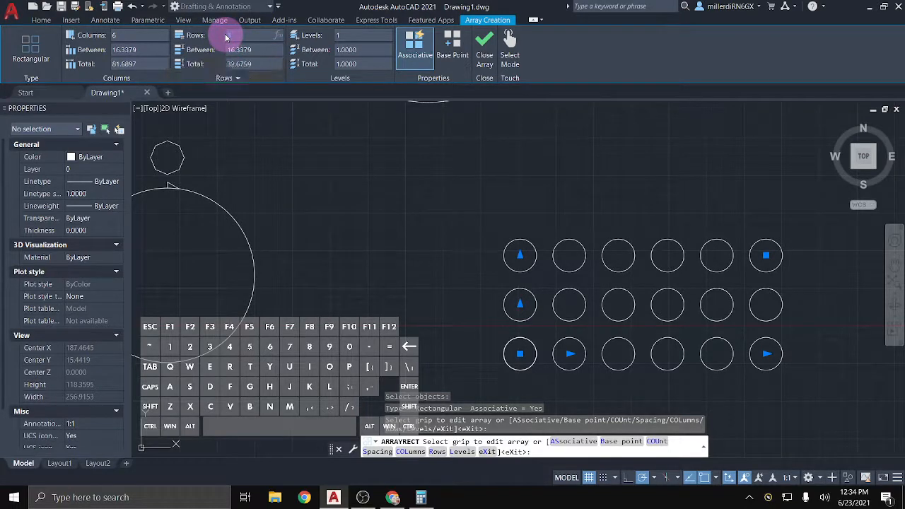
# Set the grid to 6 columns and 7 rows, then move to the column spacing
pyautogui.click(244, 36)
pyautogui.write('7')
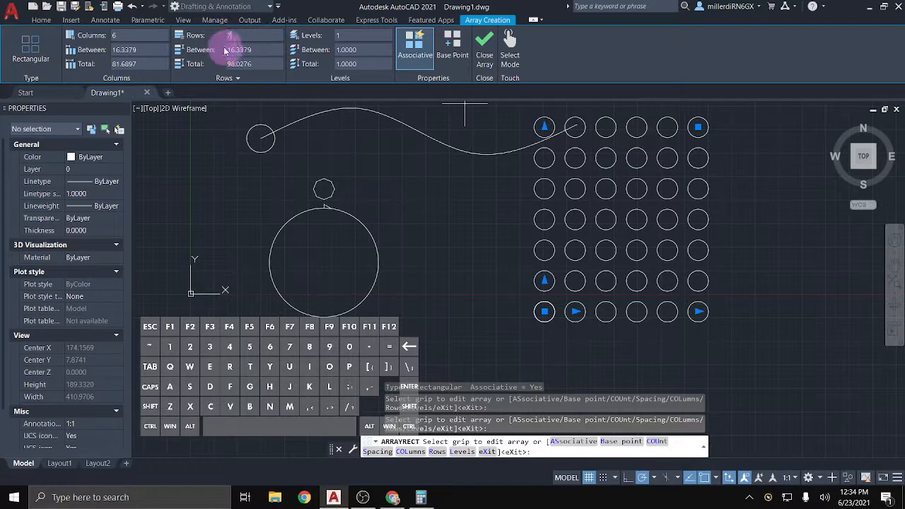
pyautogui.moveTo(243, 49)
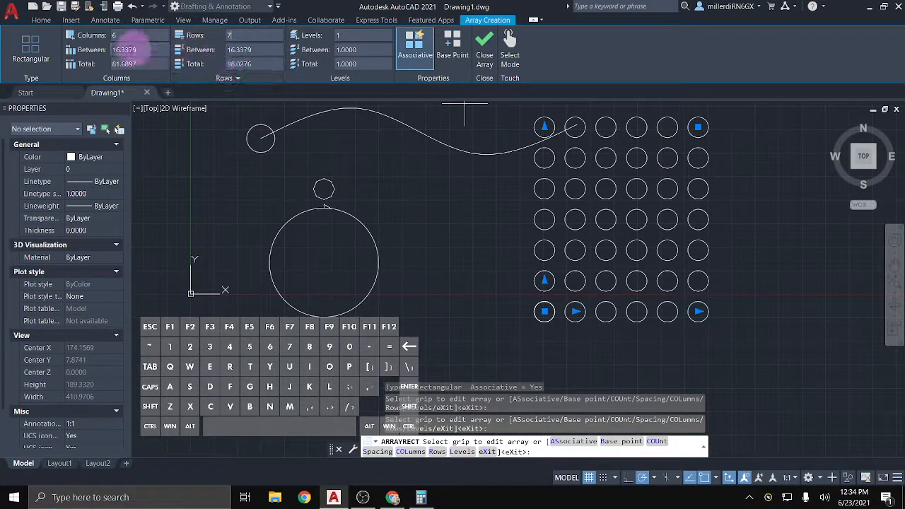
pyautogui.moveTo(78, 49)
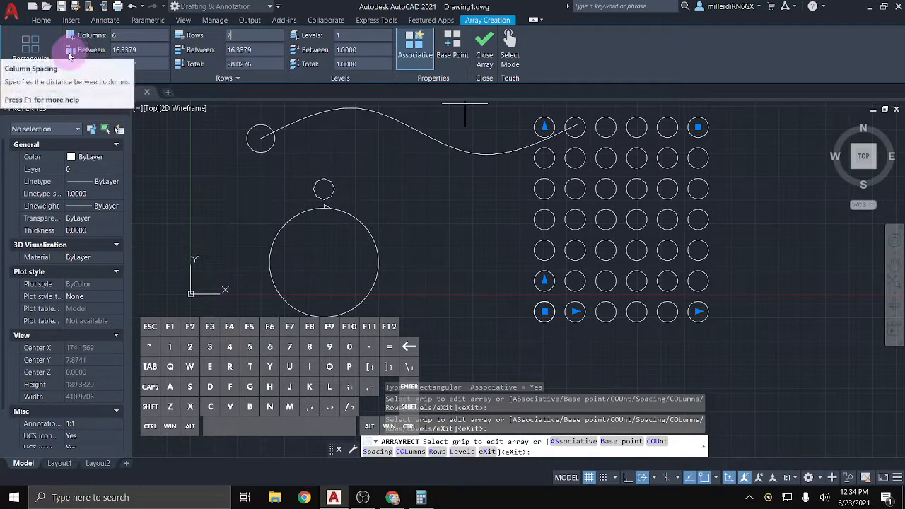
pyautogui.click(543, 313)
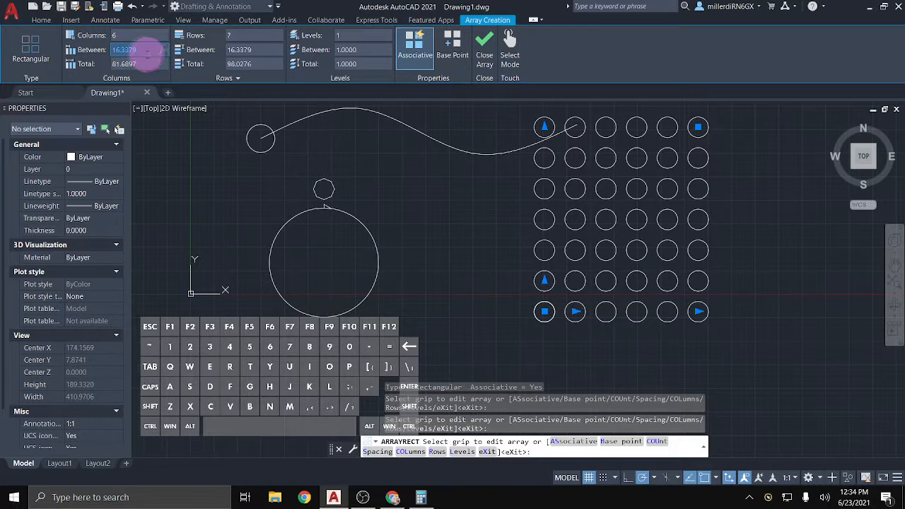
# Widen the column spacing to roughly 20 units between columns
pyautogui.write('20.0000')
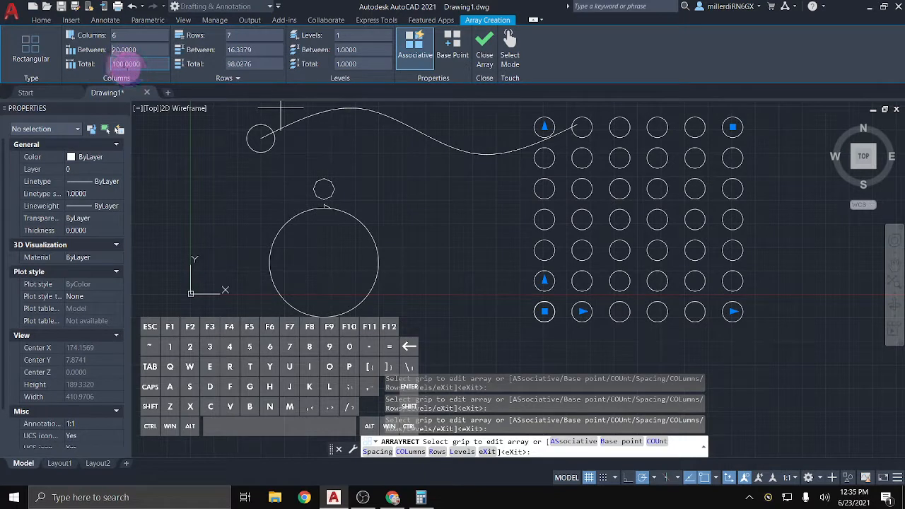
pyautogui.moveTo(129, 63)
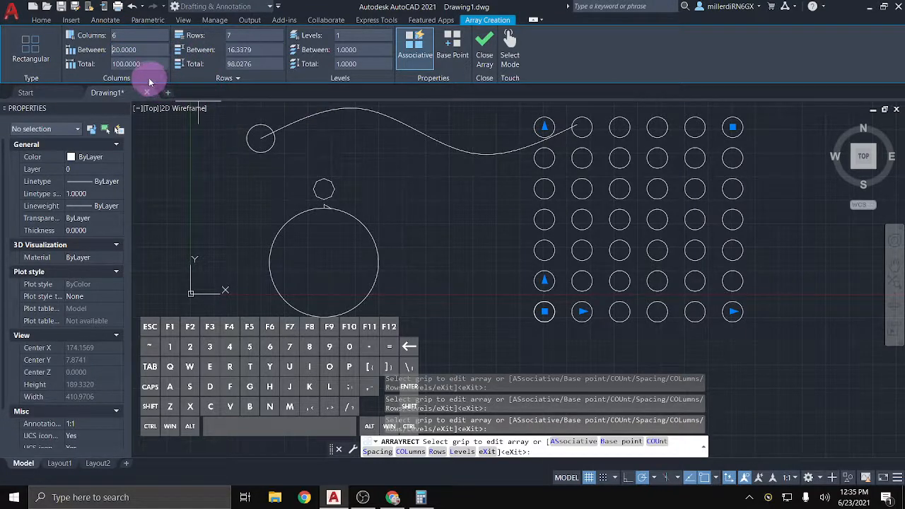
pyautogui.click(126, 63)
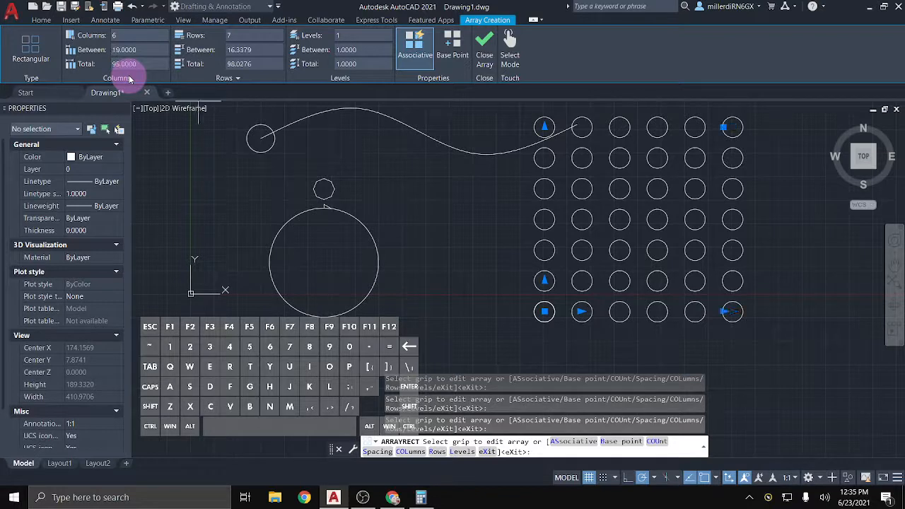
pyautogui.click(126, 49)
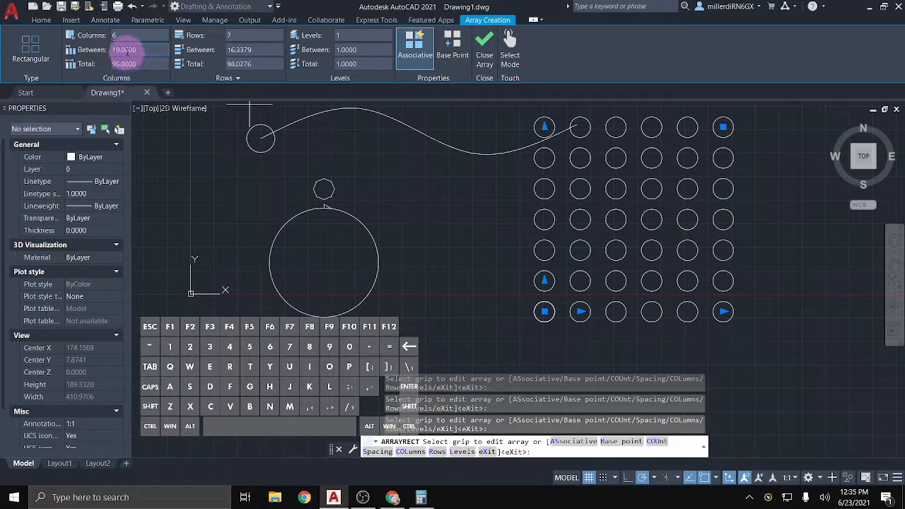
pyautogui.moveTo(148, 59)
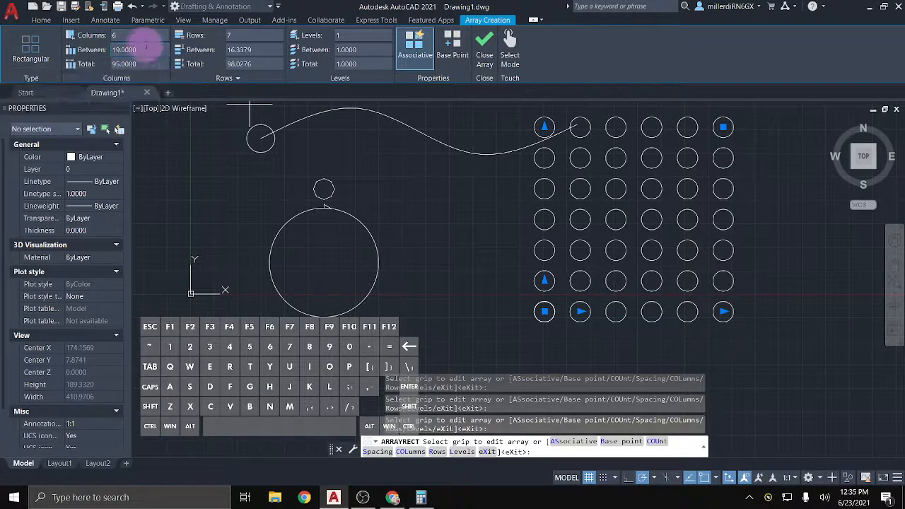
pyautogui.moveTo(158, 50)
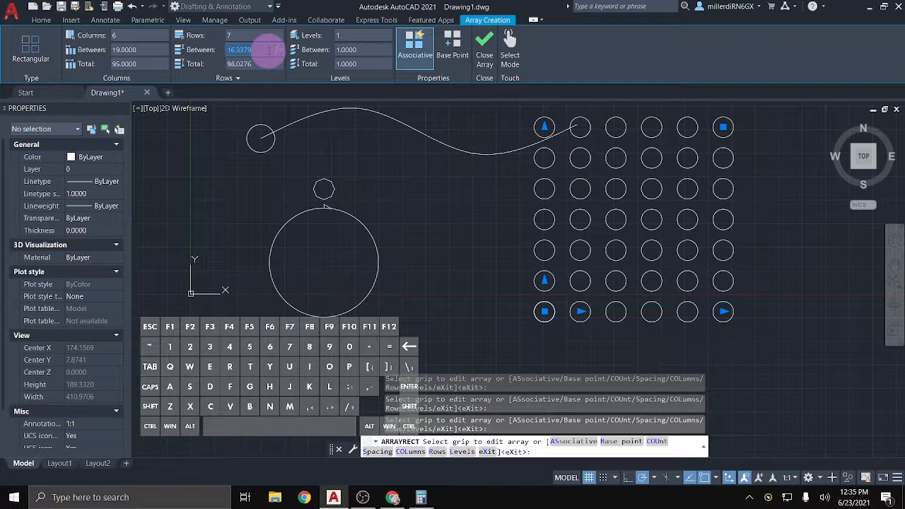
# Set the row spacing to -15 so the rows extend downward
pyautogui.write('-15.0000')
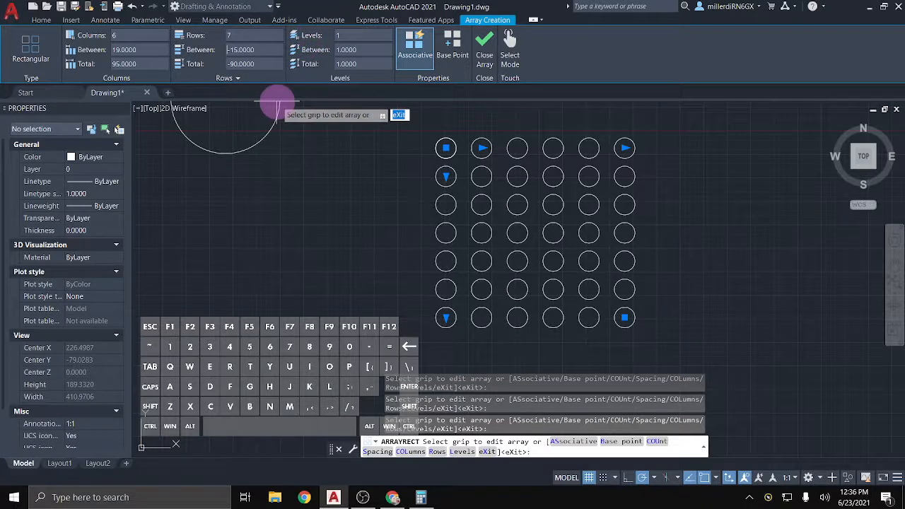
pyautogui.moveTo(473, 149)
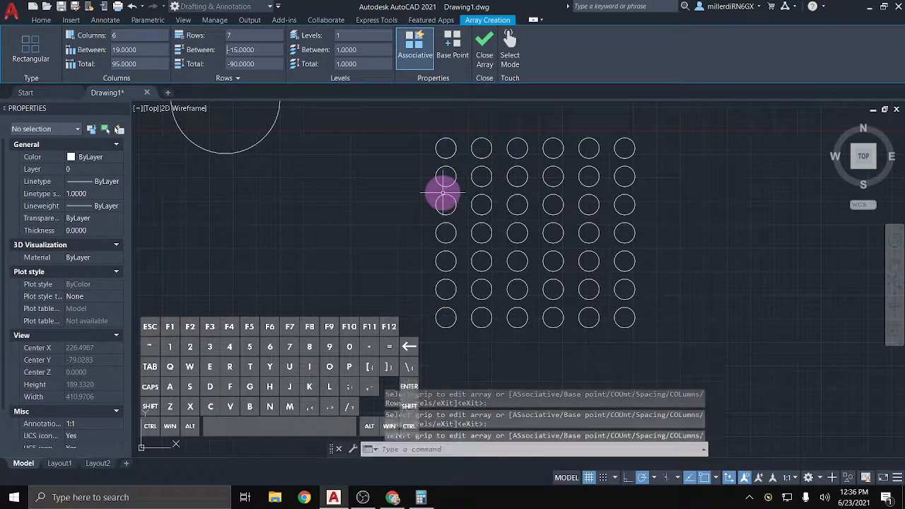
# Finish the six-by-seven rectangular array of circles
pyautogui.press('Escape')
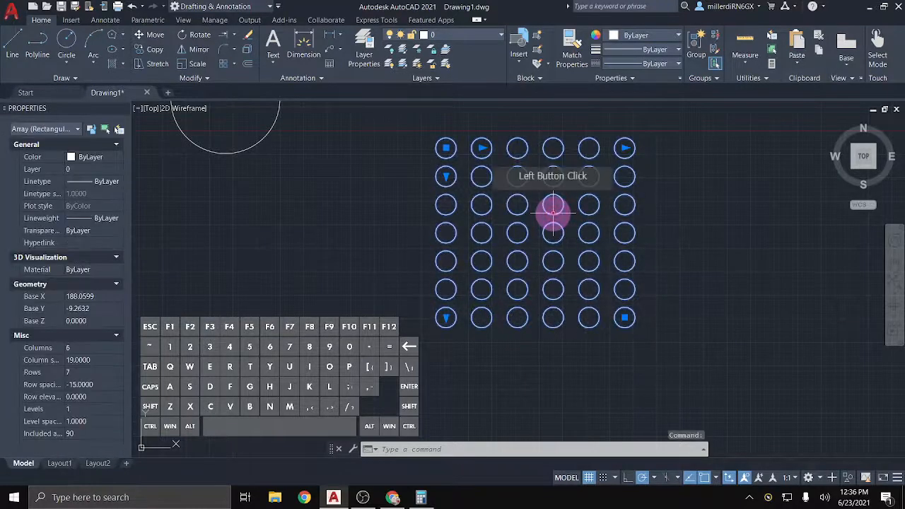
# Reselect the finished array and adjust its row and column spacing with grips
pyautogui.click(553, 212)
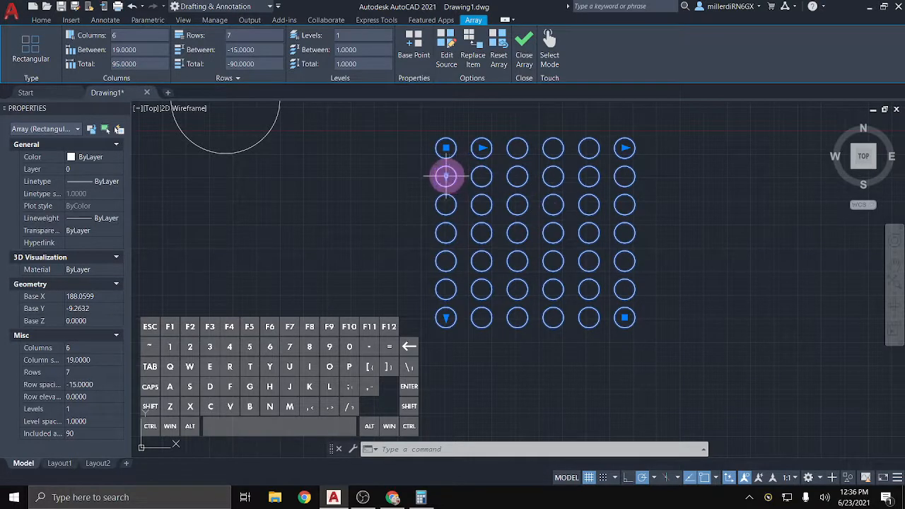
pyautogui.click(445, 176)
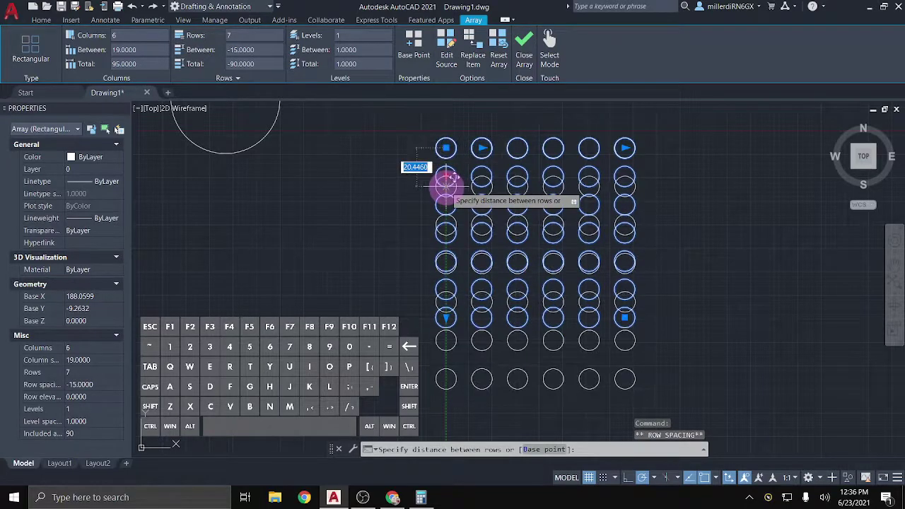
pyautogui.moveTo(446, 191)
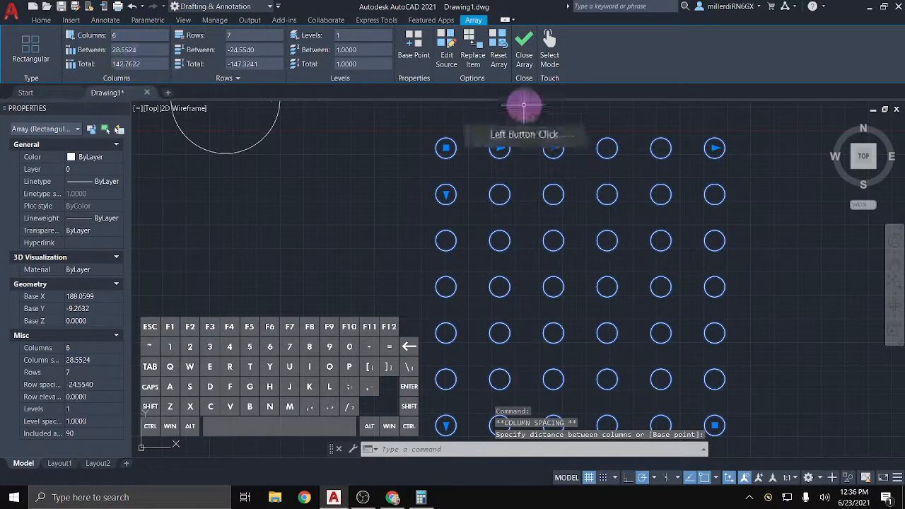
pyautogui.moveTo(714, 149)
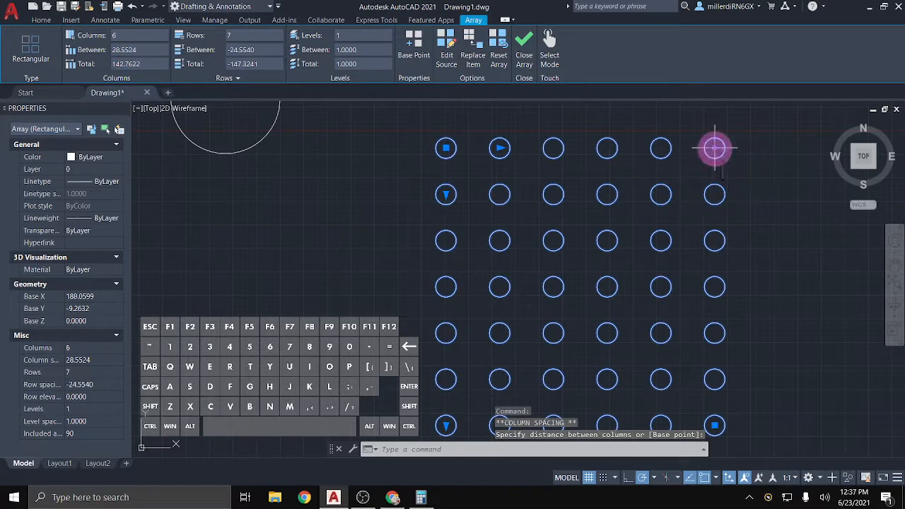
pyautogui.click(783, 226)
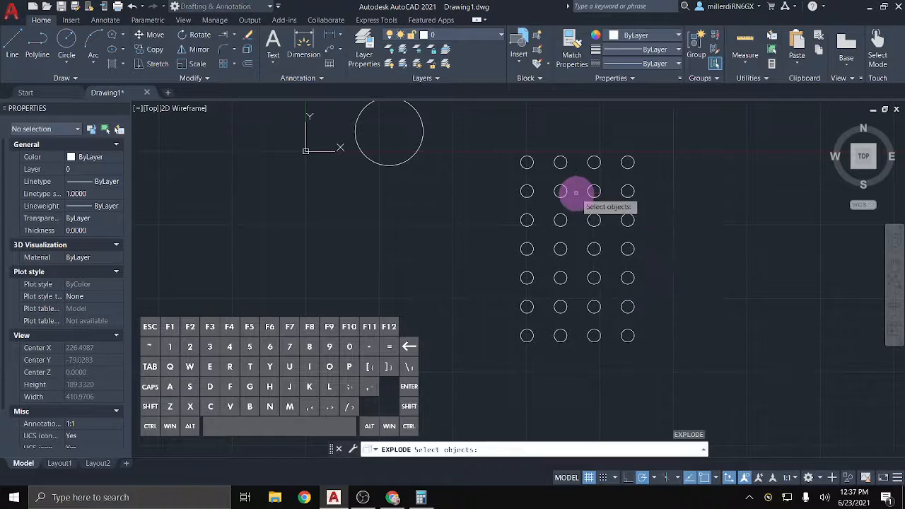
pyautogui.moveTo(560, 191)
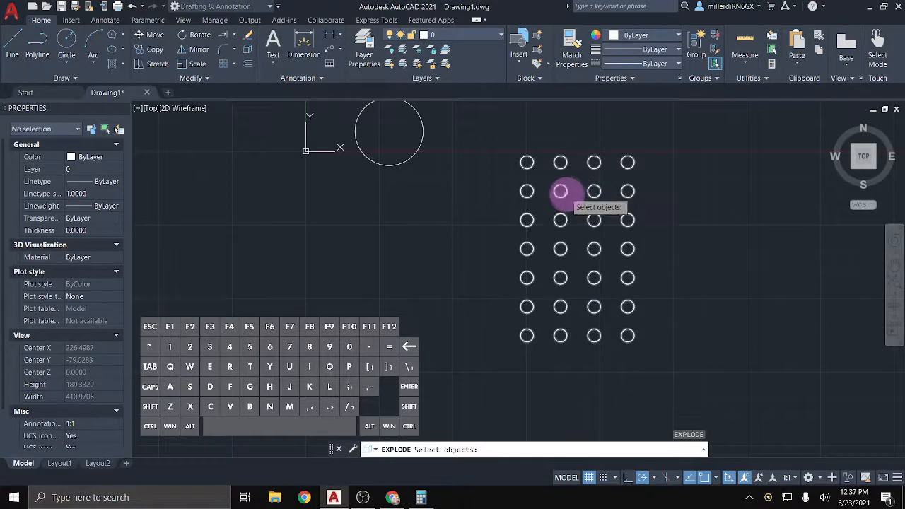
# Window-select the circle array so Explode breaks it into separate circles
pyautogui.click(594, 262)
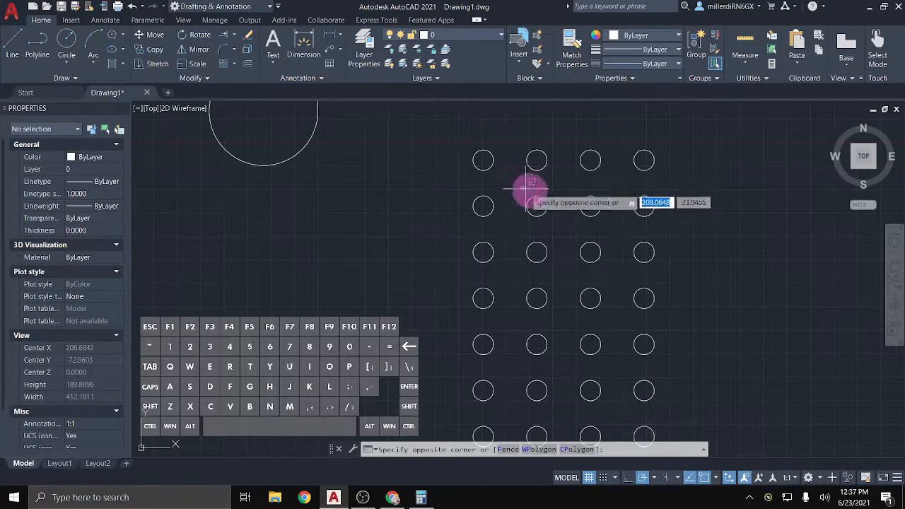
pyautogui.click(574, 232)
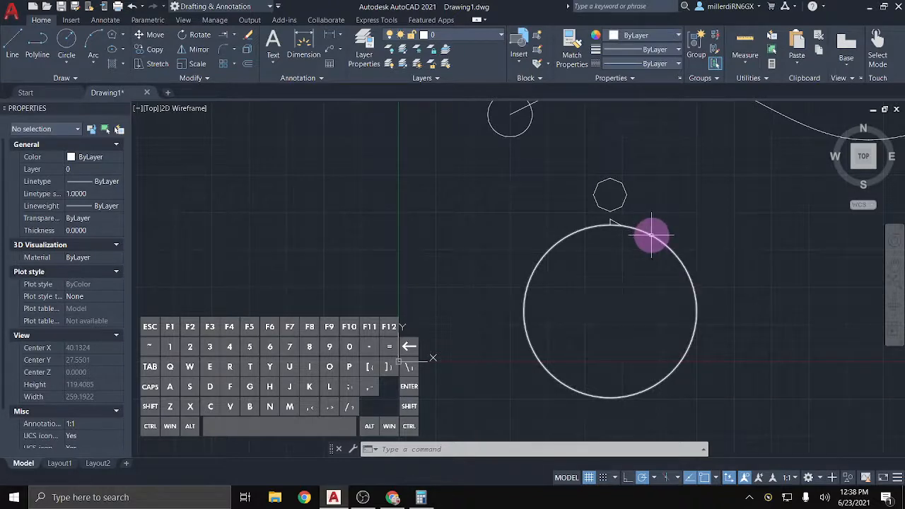
pyautogui.moveTo(664, 243)
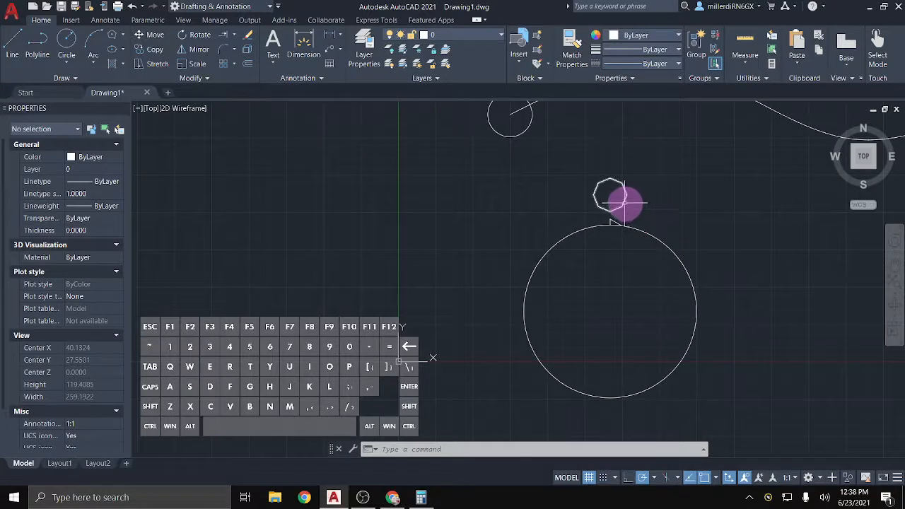
pyautogui.moveTo(609, 191)
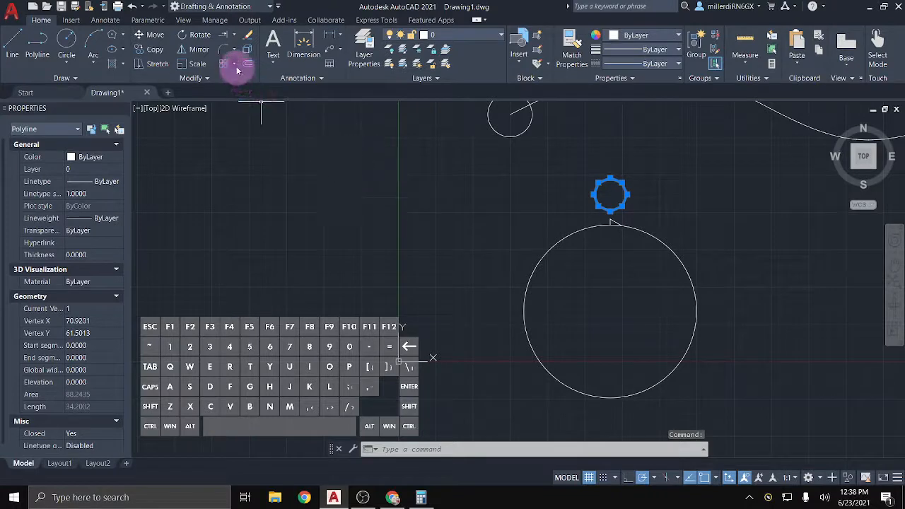
# Polar-array the octagon about the circle's centre with 10 items filling 180 degrees
pyautogui.click(228, 65)
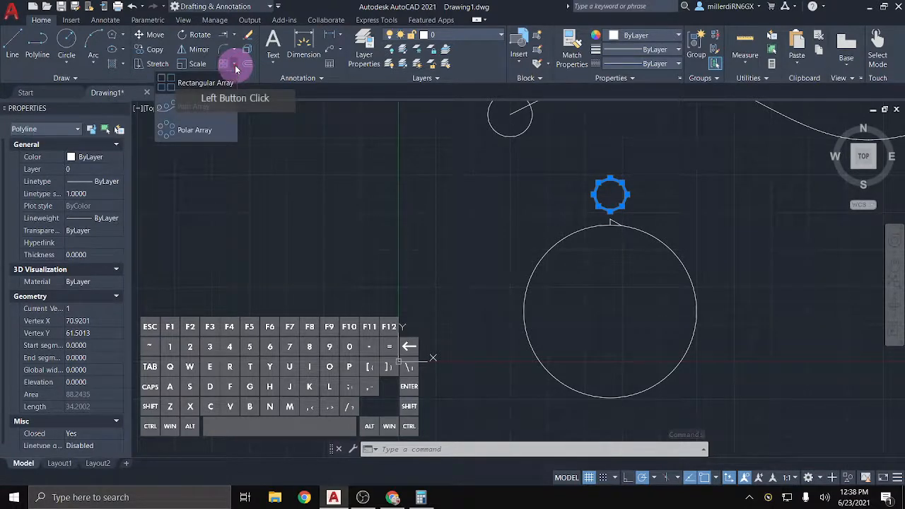
pyautogui.click(166, 130)
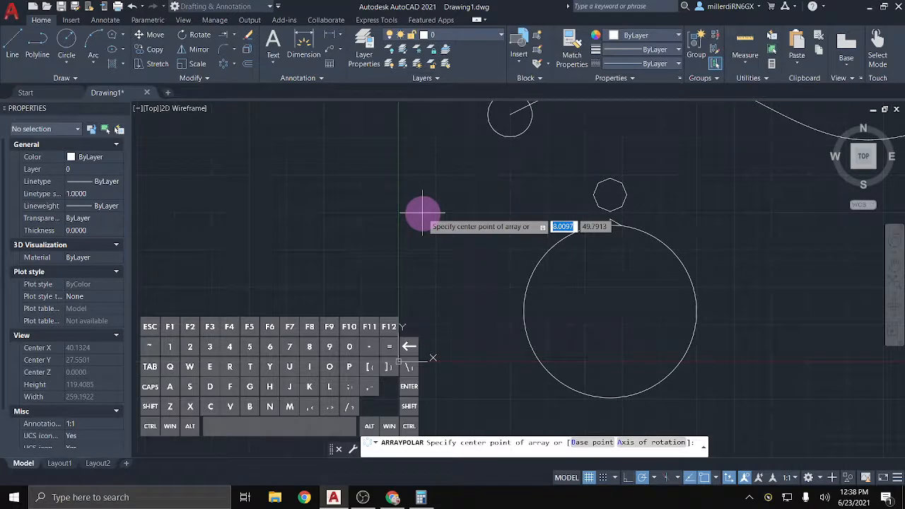
pyautogui.moveTo(521, 293)
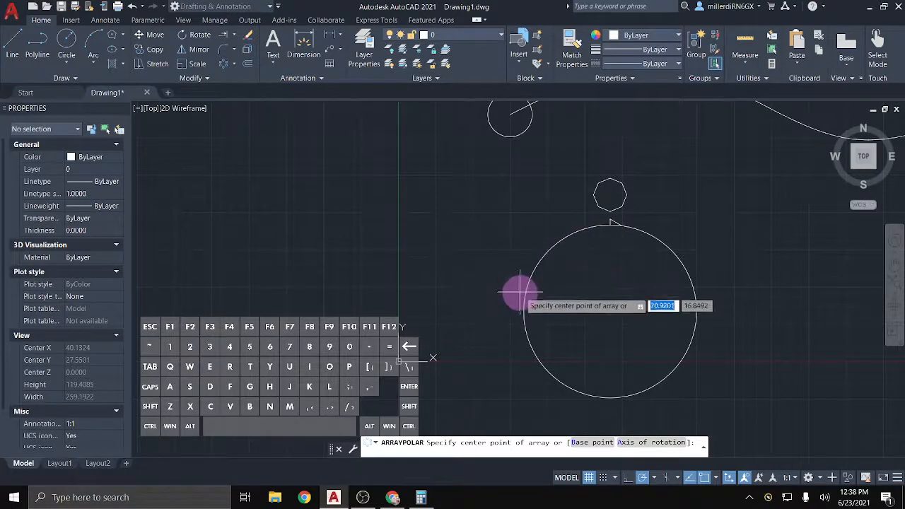
pyautogui.moveTo(611, 313)
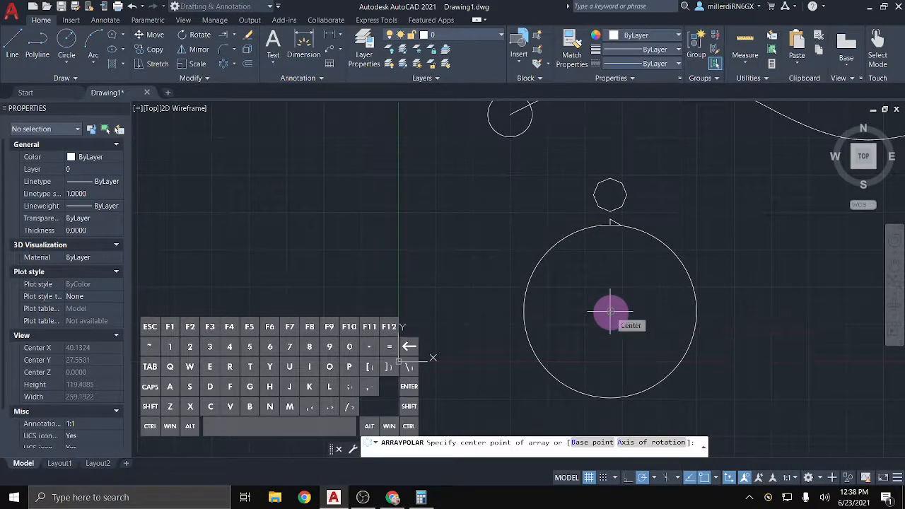
pyautogui.click(610, 313)
pyautogui.write('10')
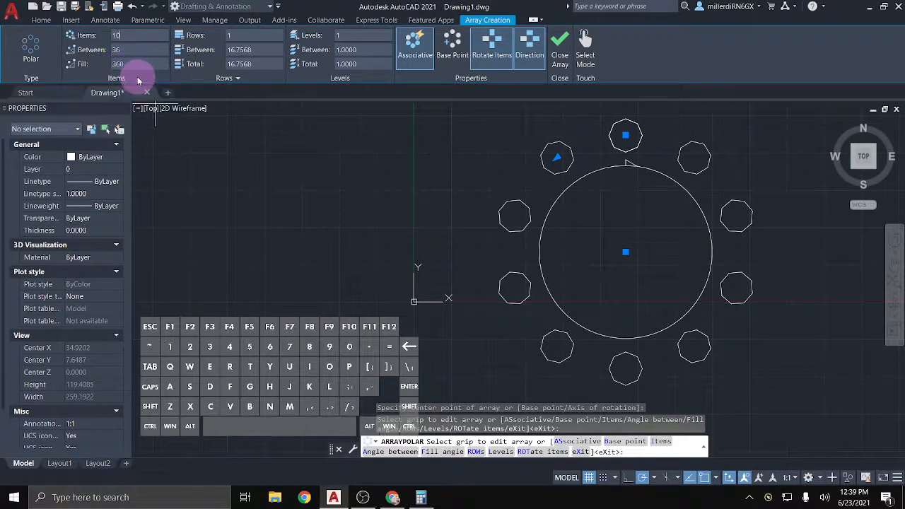
pyautogui.click(118, 63)
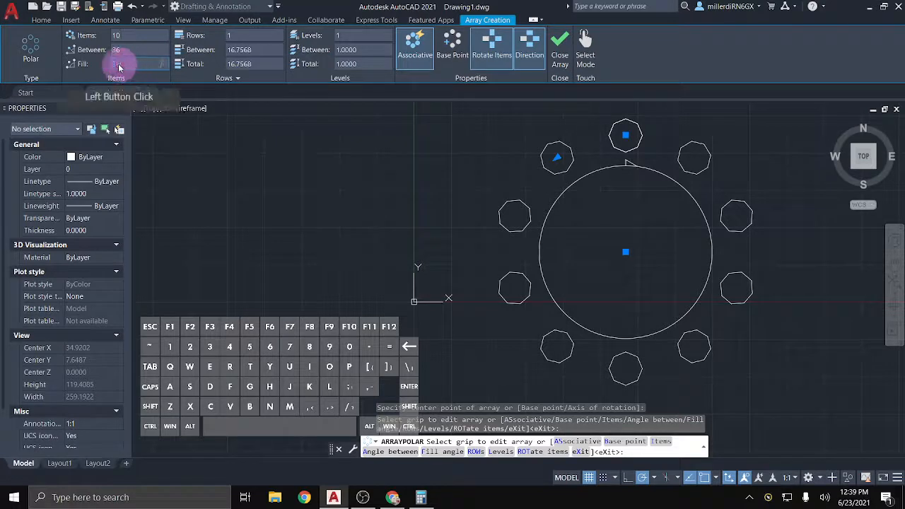
pyautogui.click(136, 65)
pyautogui.write('180')
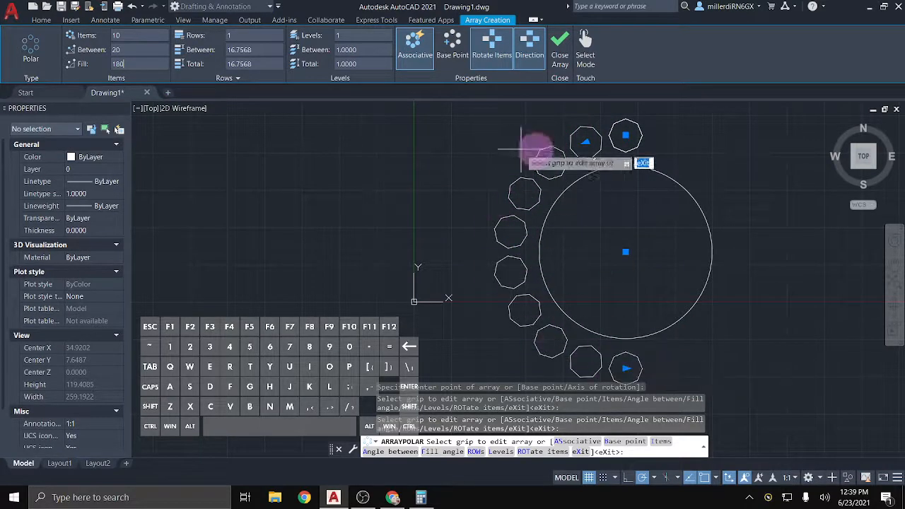
pyautogui.moveTo(644, 317)
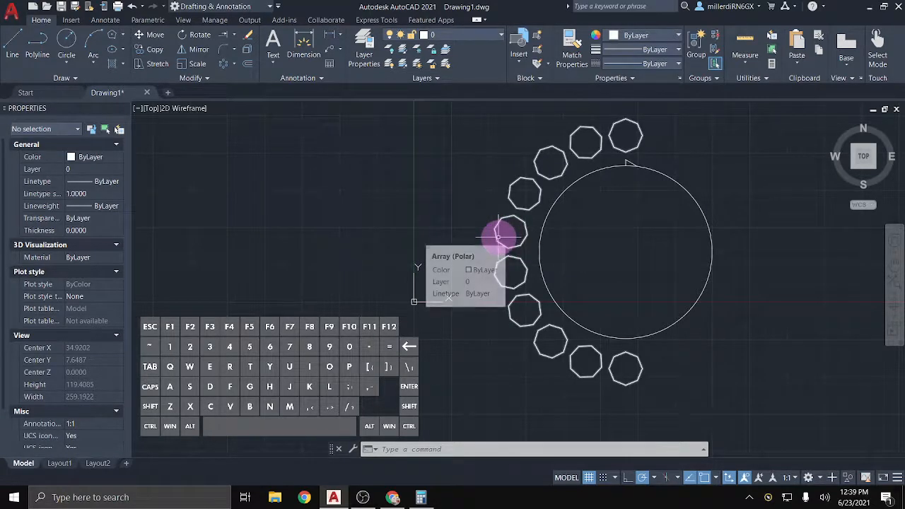
# Explode the octagon polar array with X and window-select octagons to verify they're separate
pyautogui.write('X')
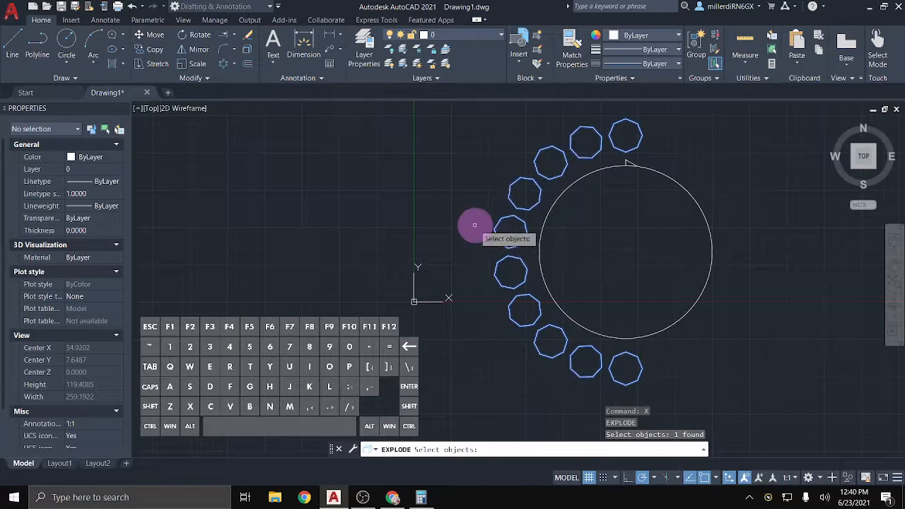
pyautogui.rightClick(475, 225)
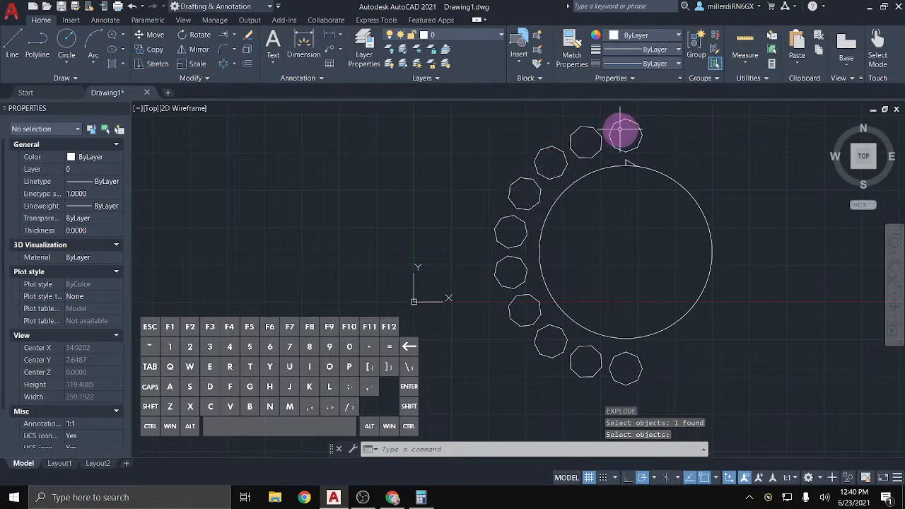
pyautogui.click(544, 323)
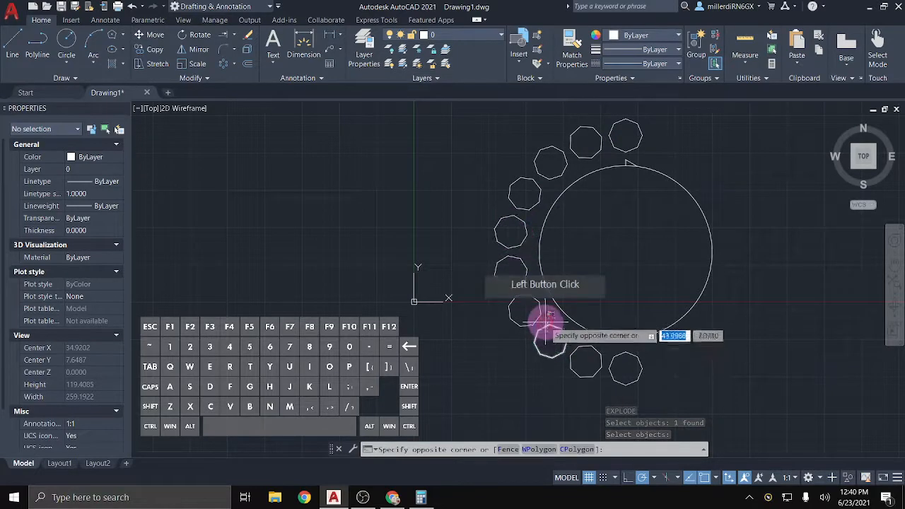
pyautogui.click(546, 333)
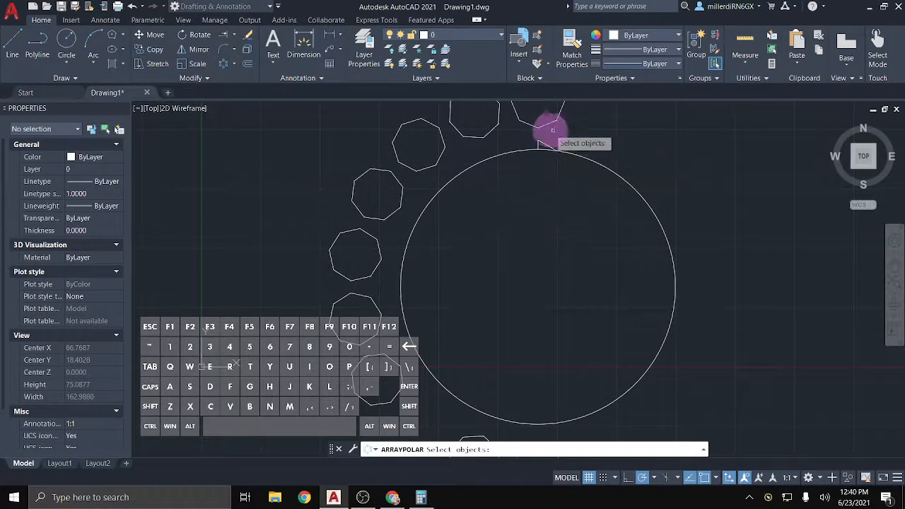
# Polar-array the triangular tooth about the large circle's centre point
pyautogui.click(532, 134)
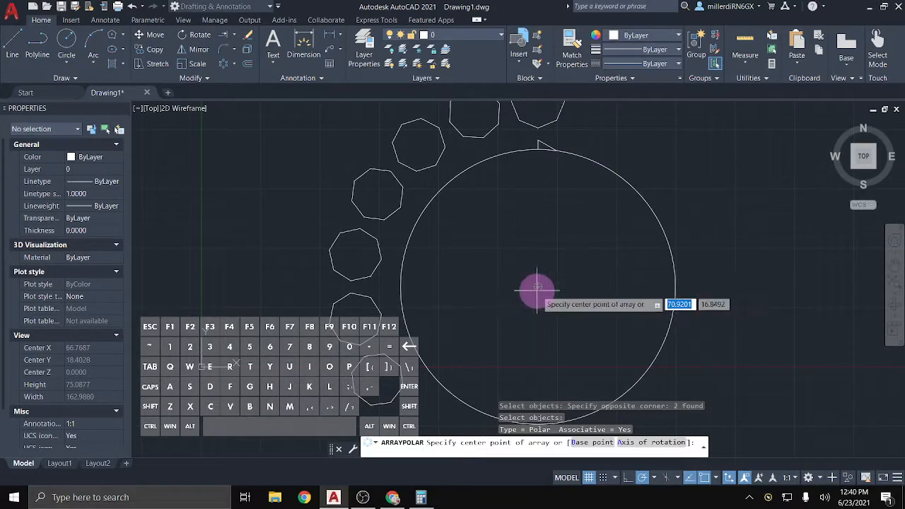
pyautogui.click(537, 290)
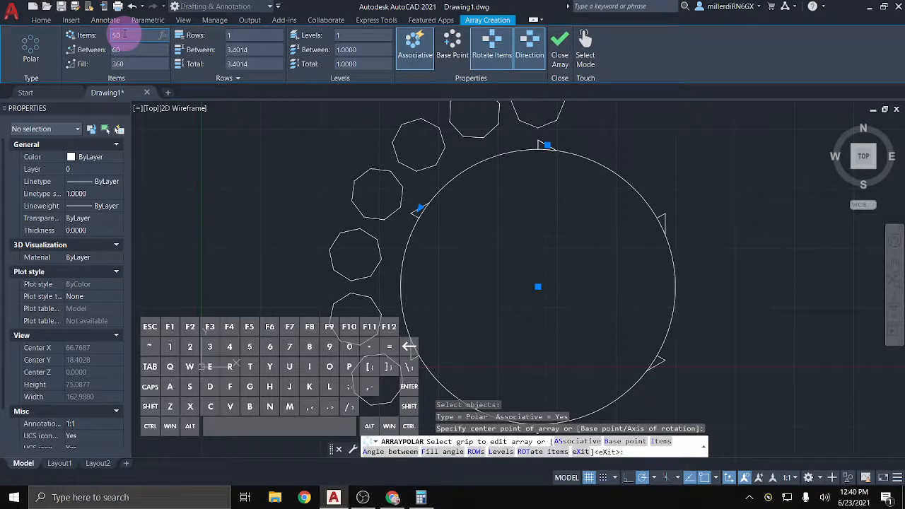
# Raise the Items count until the teeth meet around the circle, then close the array
pyautogui.click(119, 37)
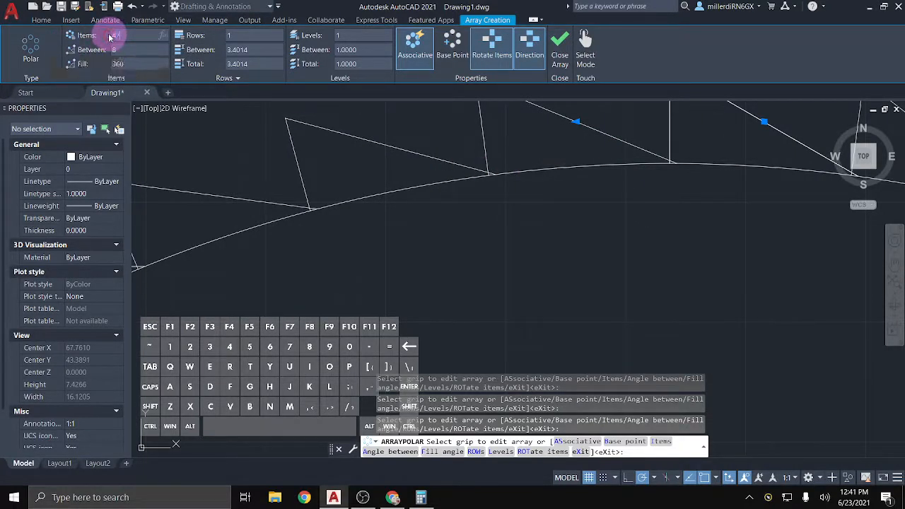
pyautogui.click(300, 253)
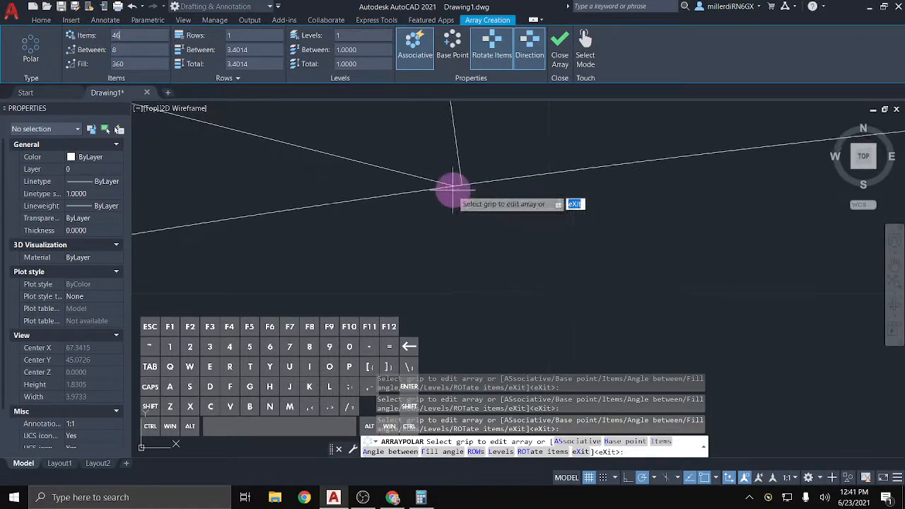
pyautogui.click(127, 36)
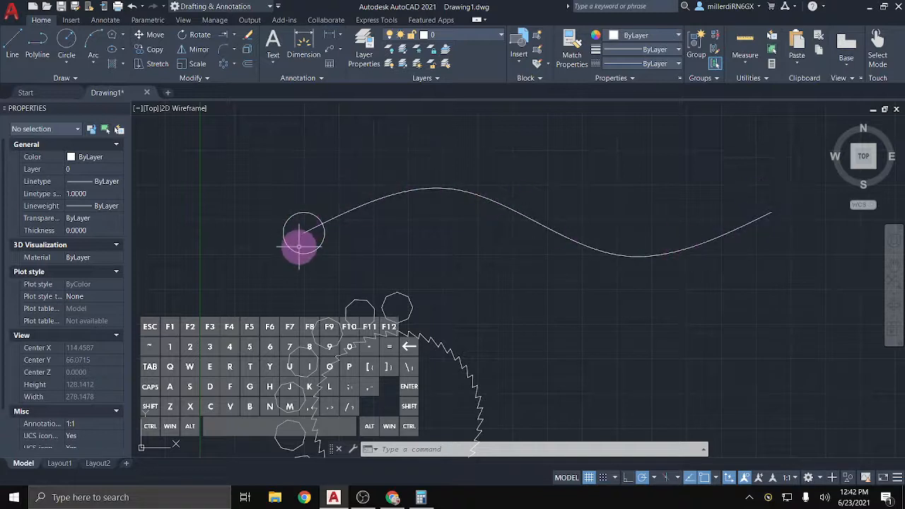
pyautogui.moveTo(311, 252)
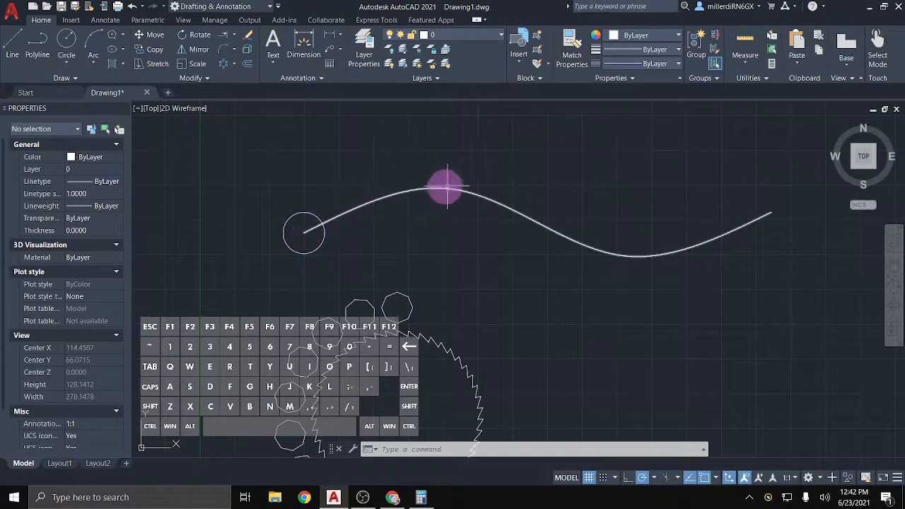
pyautogui.moveTo(395, 190)
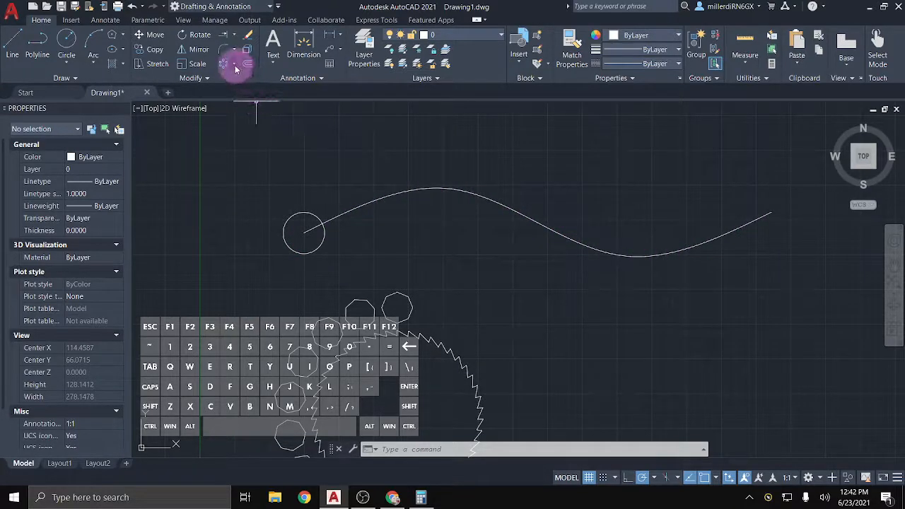
# Start a Path Array from the Modify panel and select the small circle to repeat
pyautogui.click(233, 64)
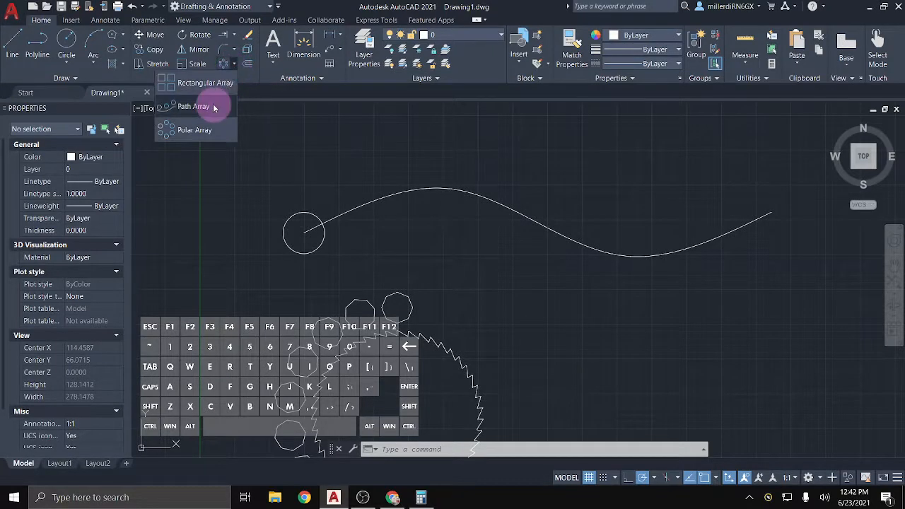
pyautogui.click(193, 106)
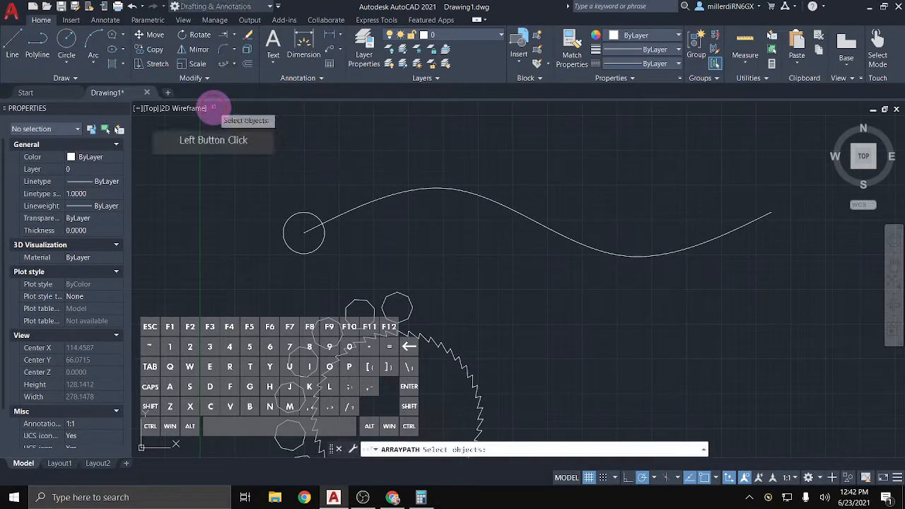
pyautogui.click(285, 243)
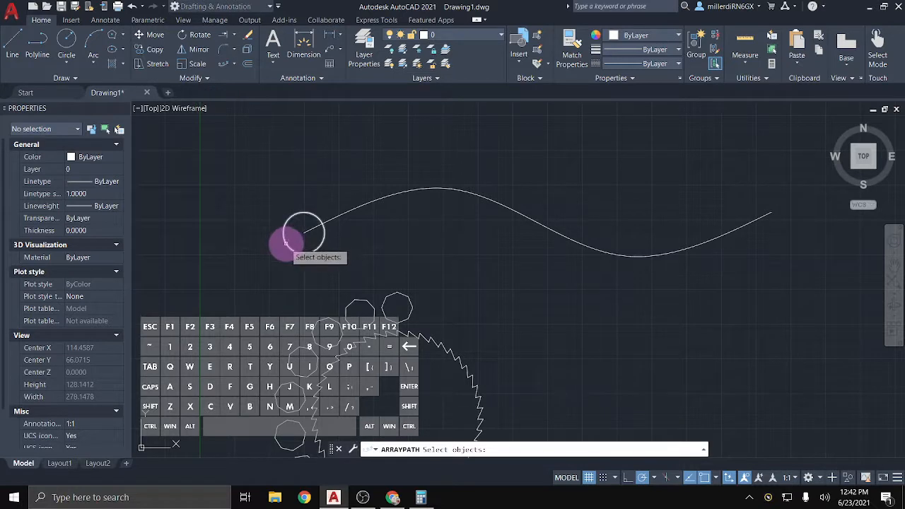
pyautogui.click(304, 233)
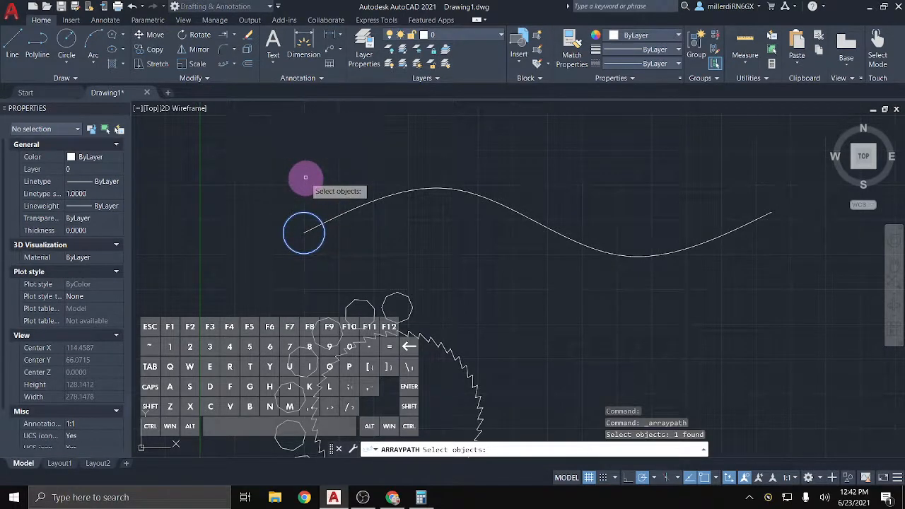
pyautogui.moveTo(324, 184)
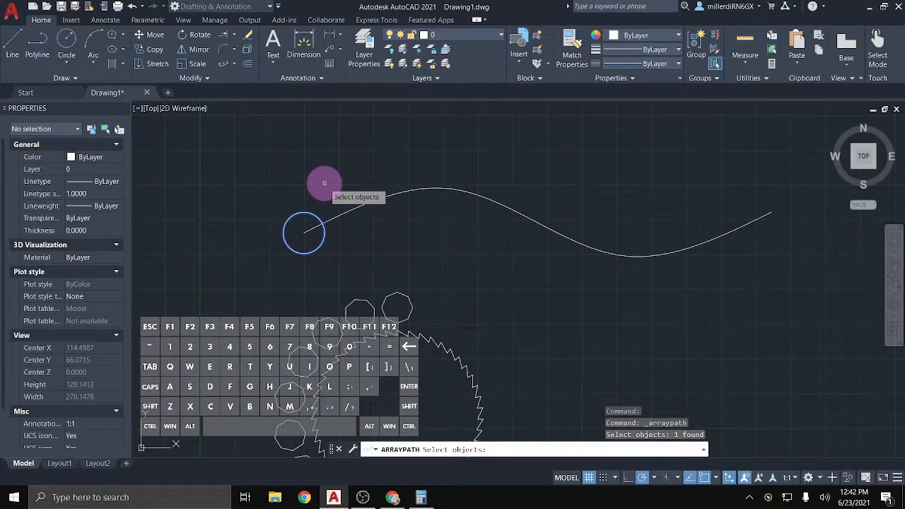